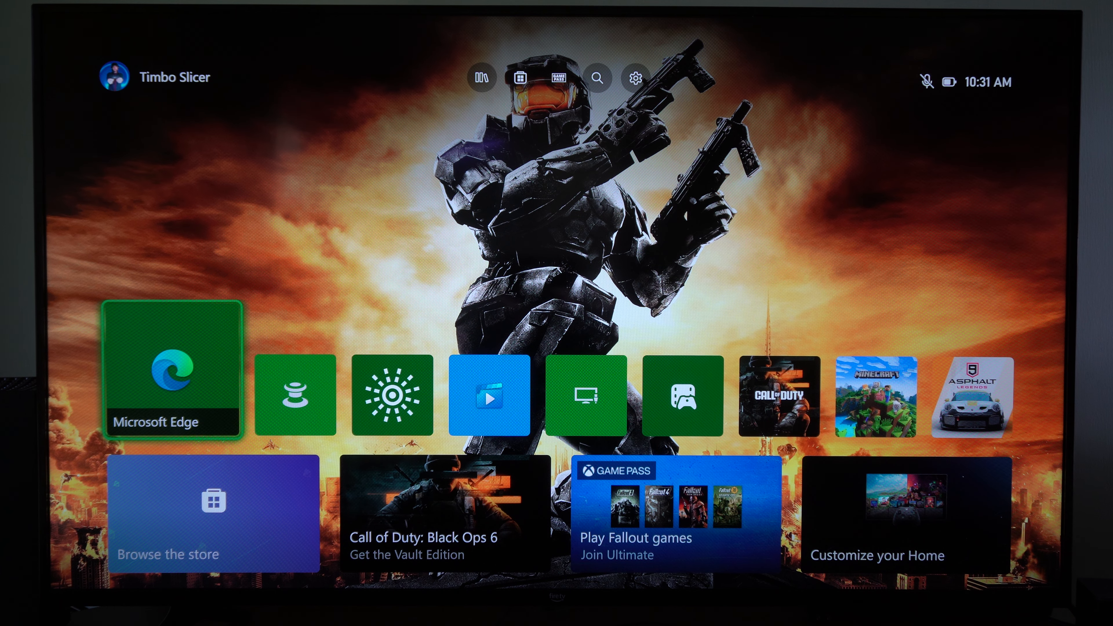
Launch Microsoft Edge from Xbox Home and show the MP1st news page, still framed by a border
click(111, 77)
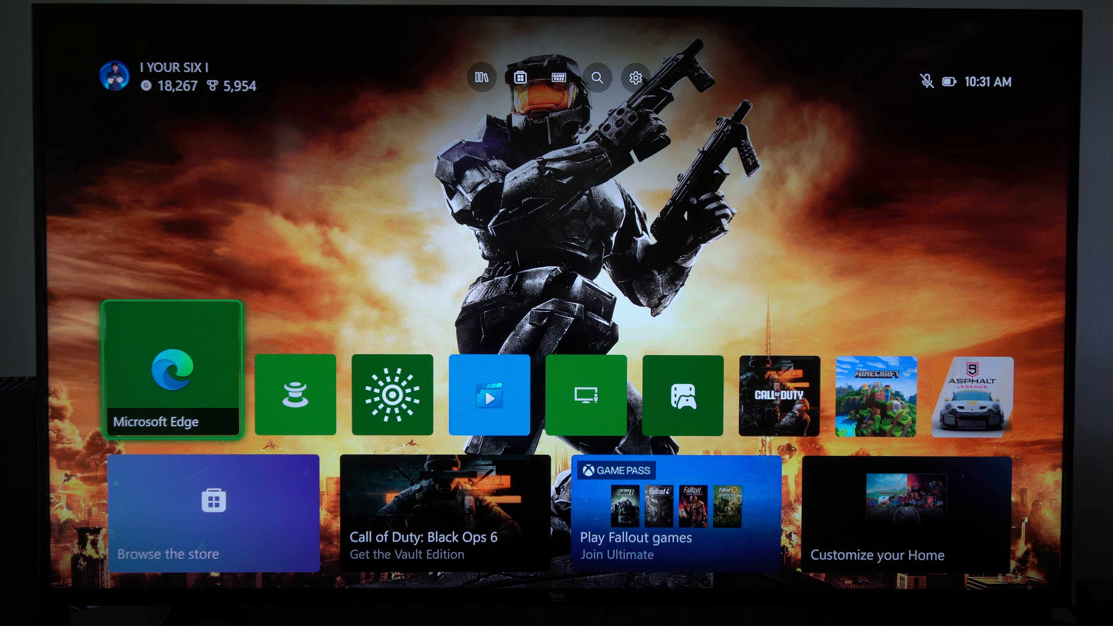
click(174, 369)
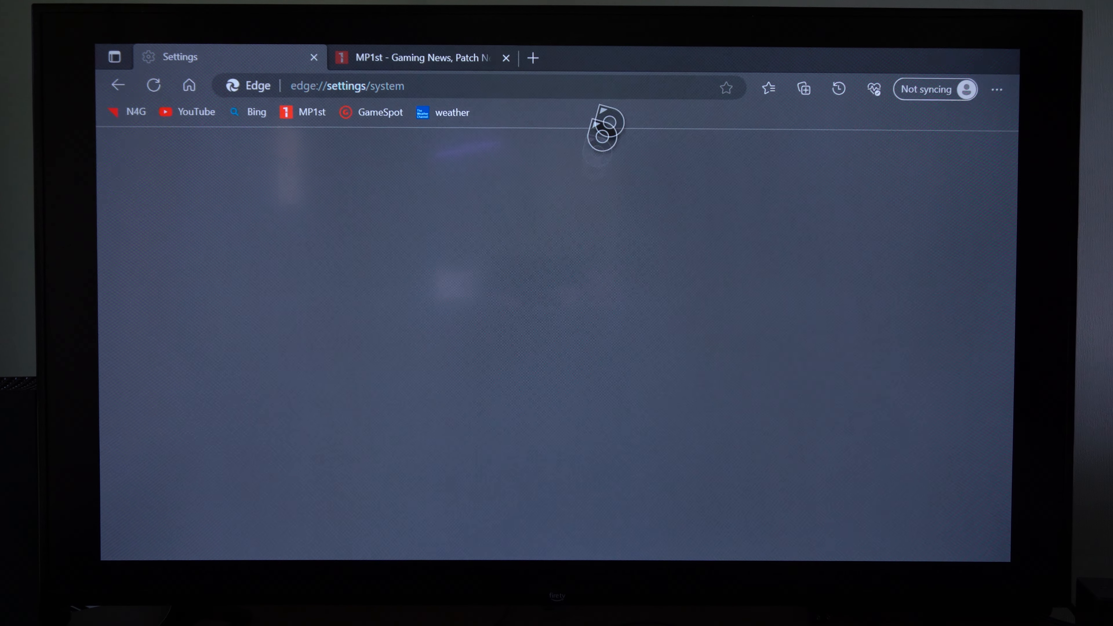
mouse_move(108, 273)
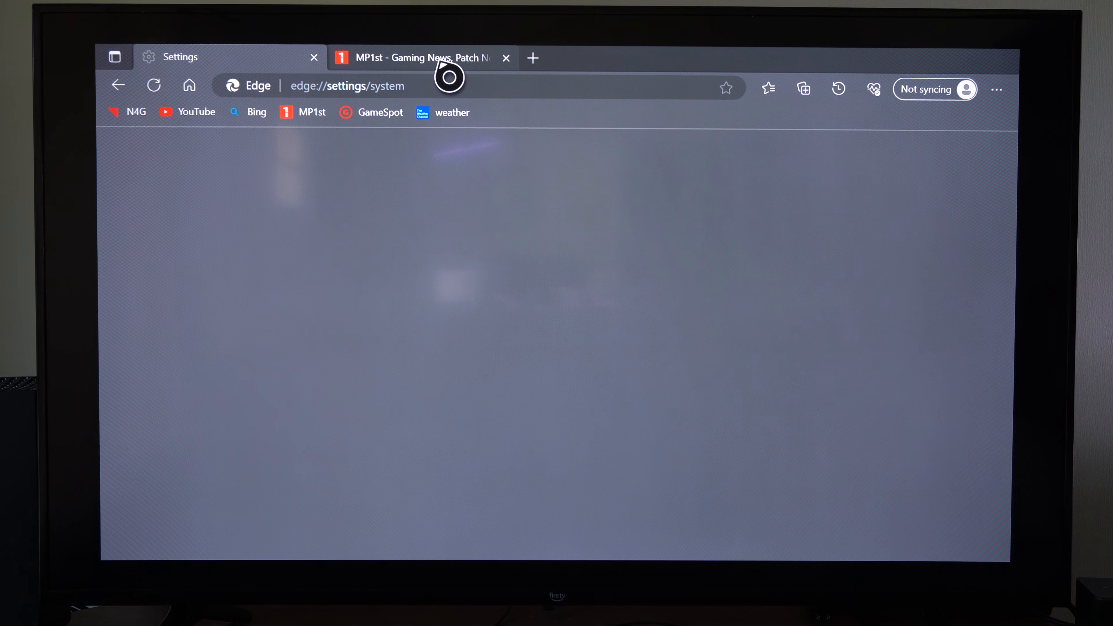
click(412, 57)
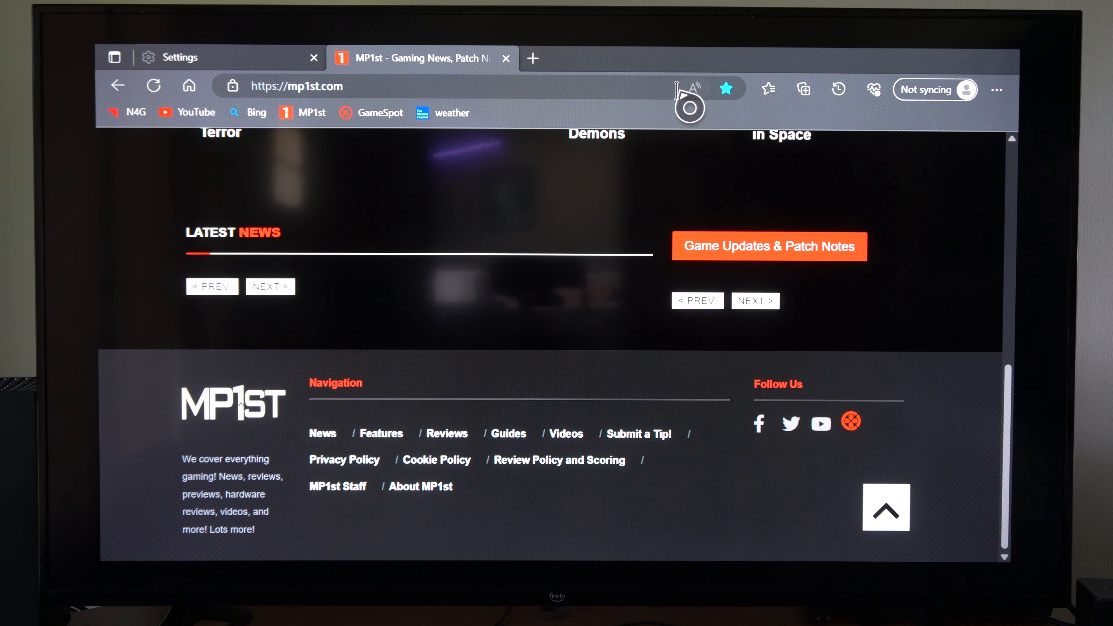
mouse_move(996, 89)
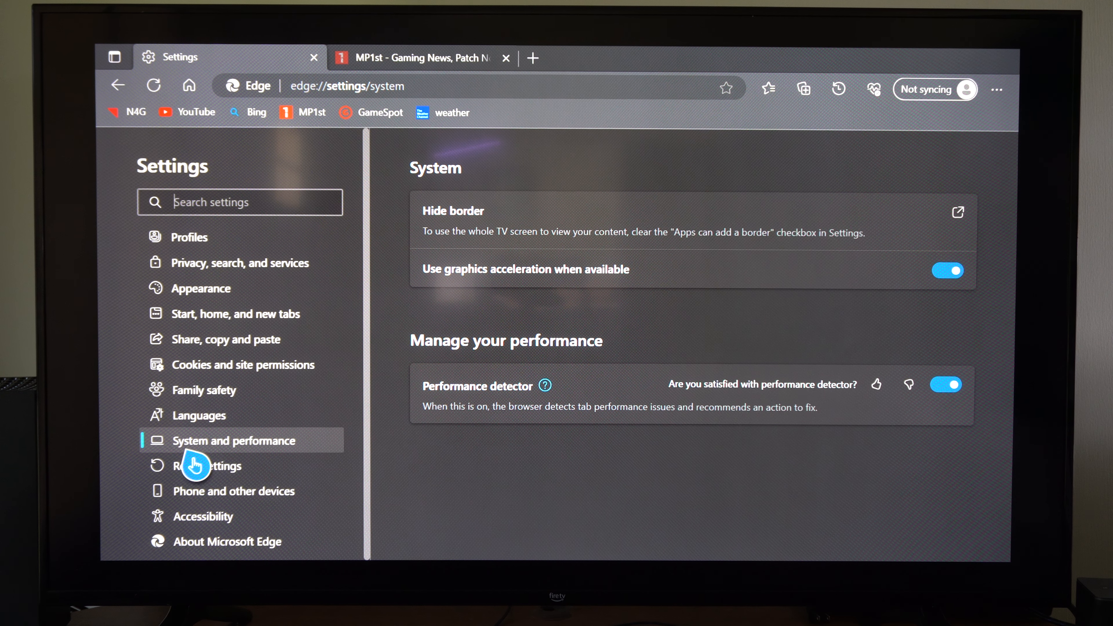
mouse_move(547, 174)
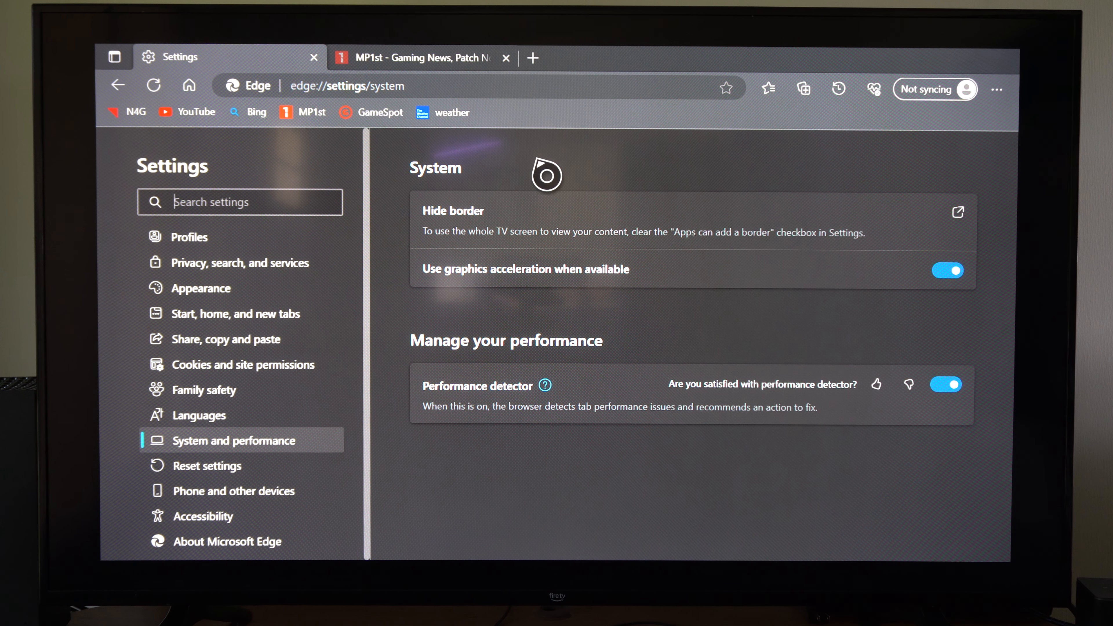
mouse_move(510, 311)
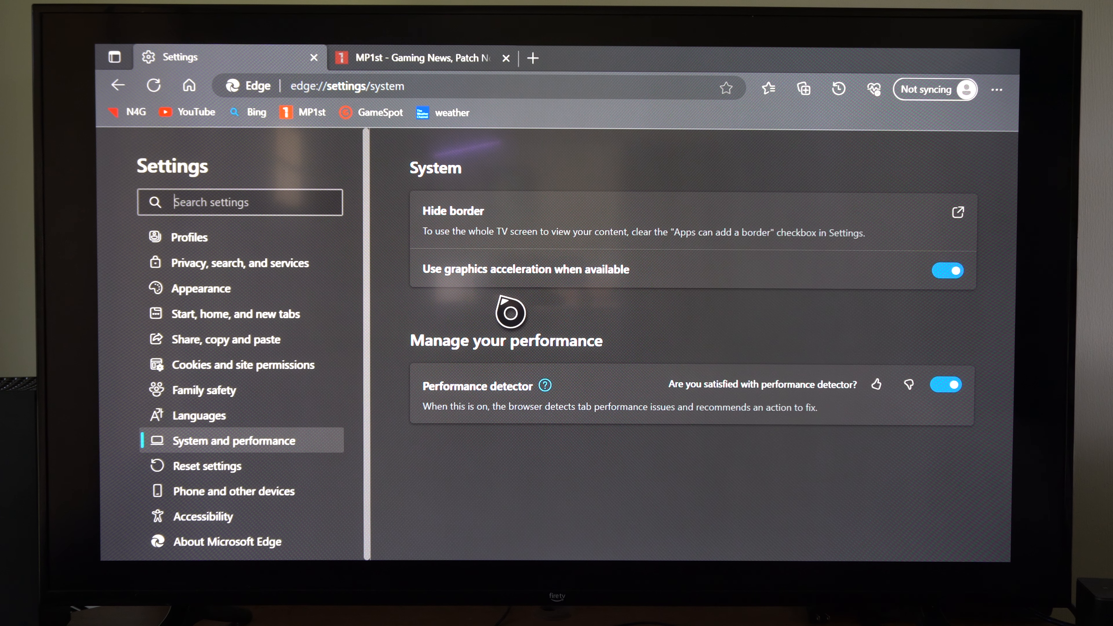
mouse_move(454, 244)
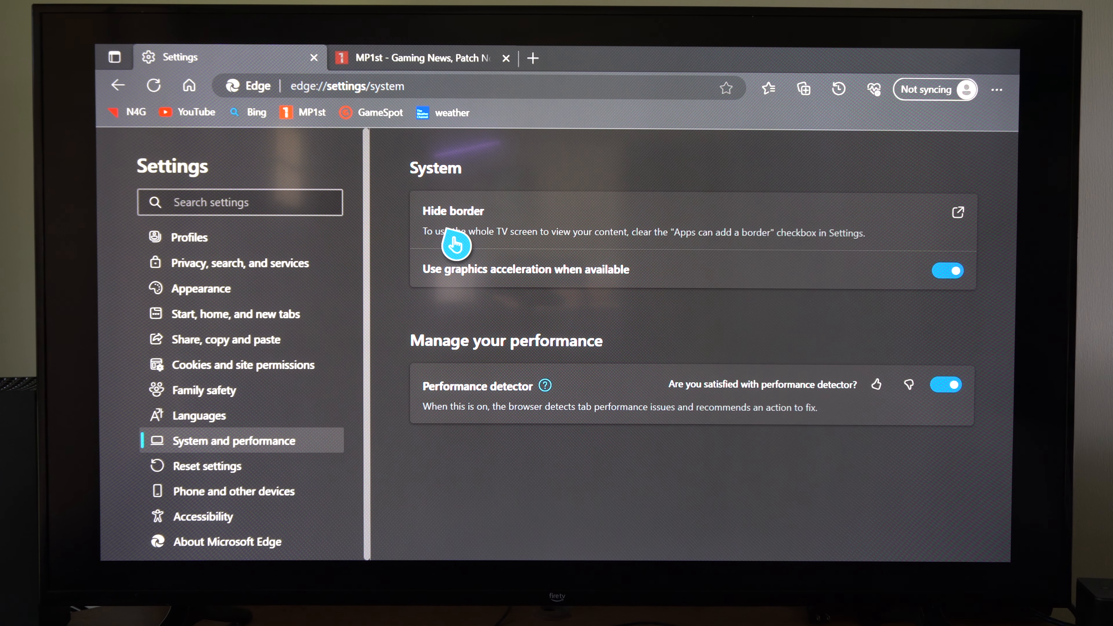
mouse_move(546, 259)
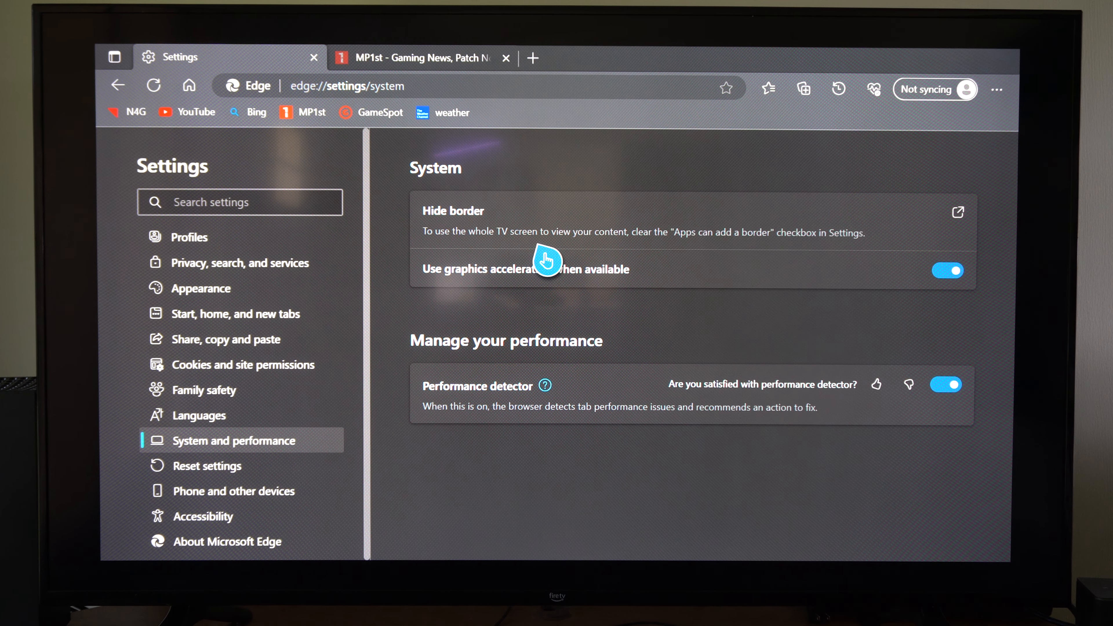
mouse_move(721, 262)
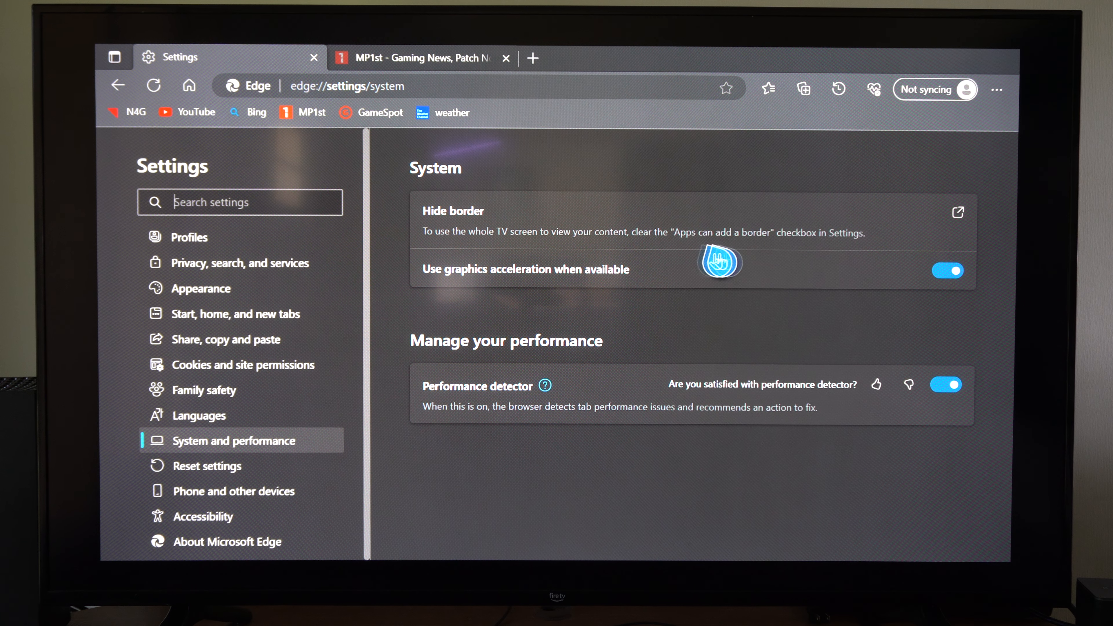
mouse_move(926, 244)
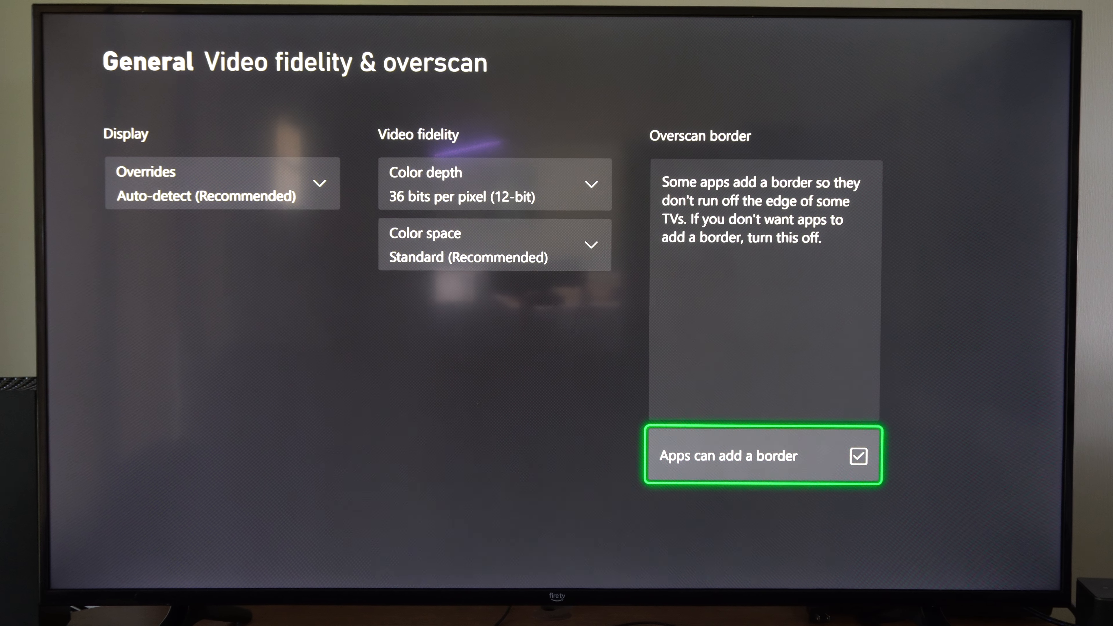
In TV & display options > Video fidelity & overscan, uncheck 'Apps can add a border'
key(Back)
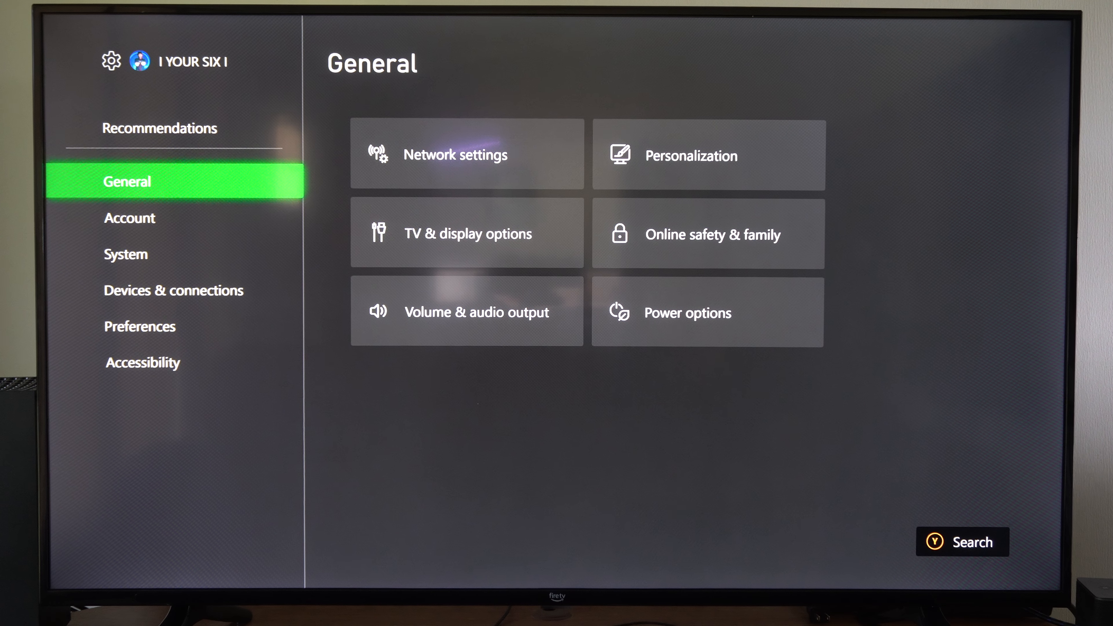
click(466, 233)
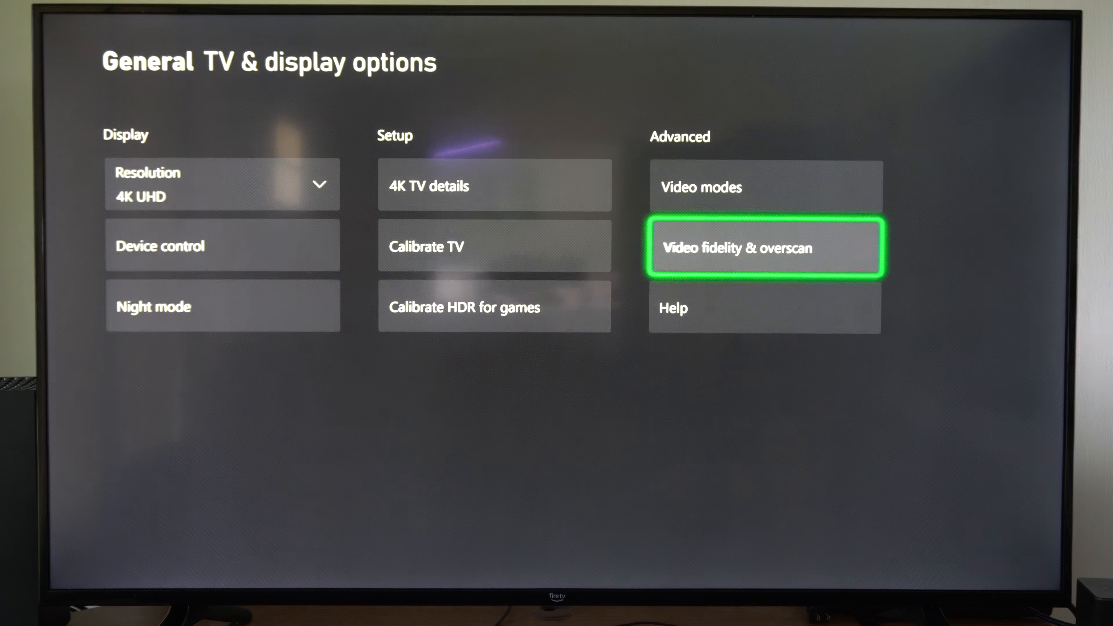
click(764, 248)
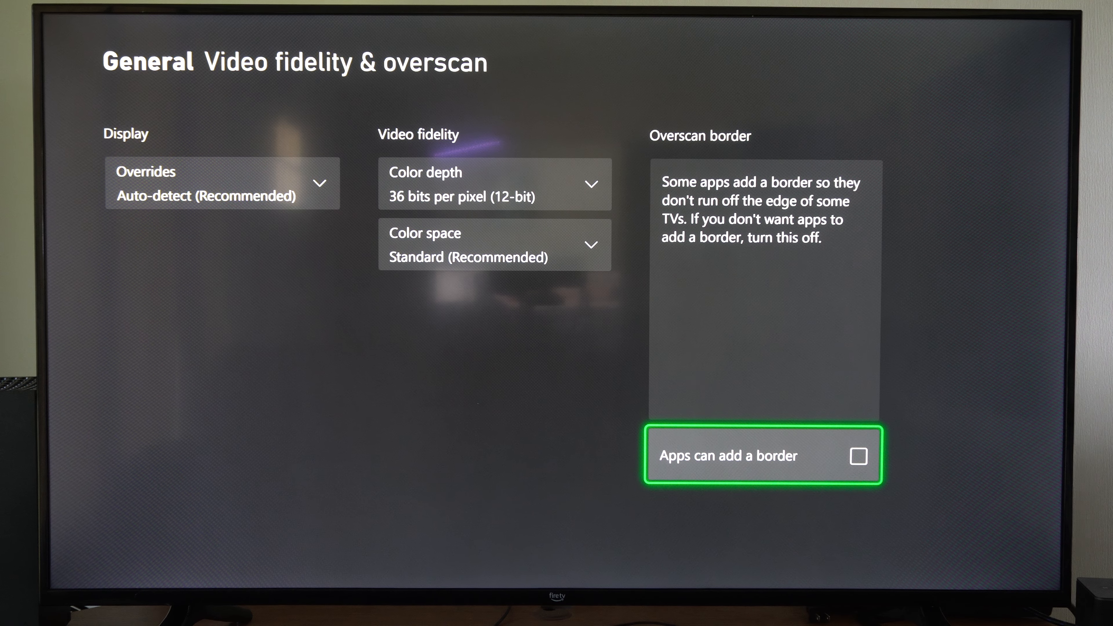
Return to Xbox Home and relaunch Microsoft Edge
key(Xbox)
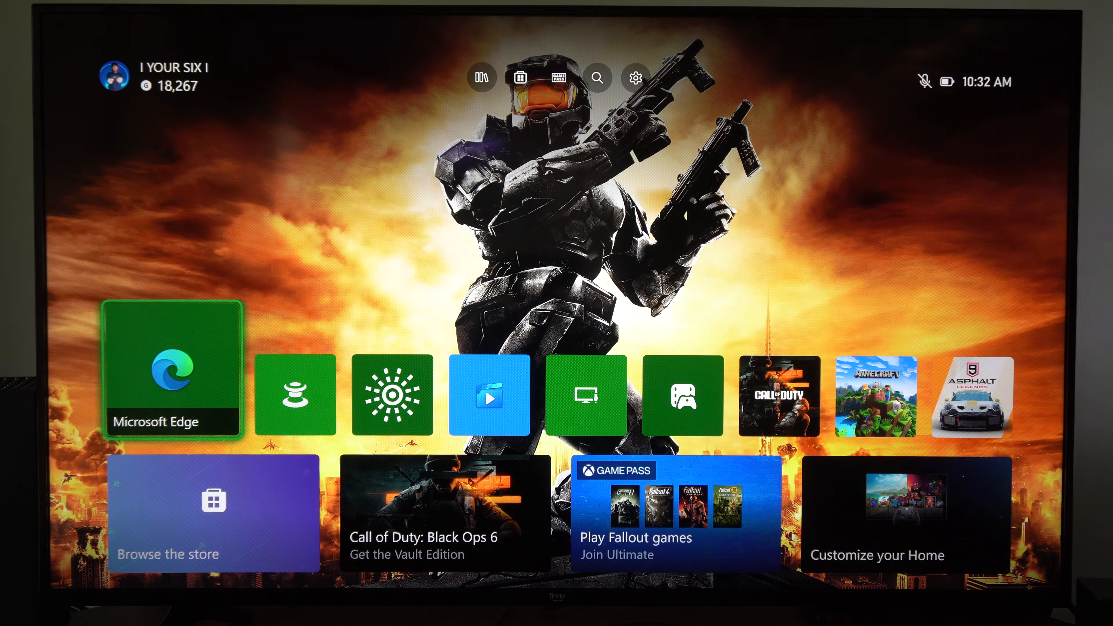
click(173, 374)
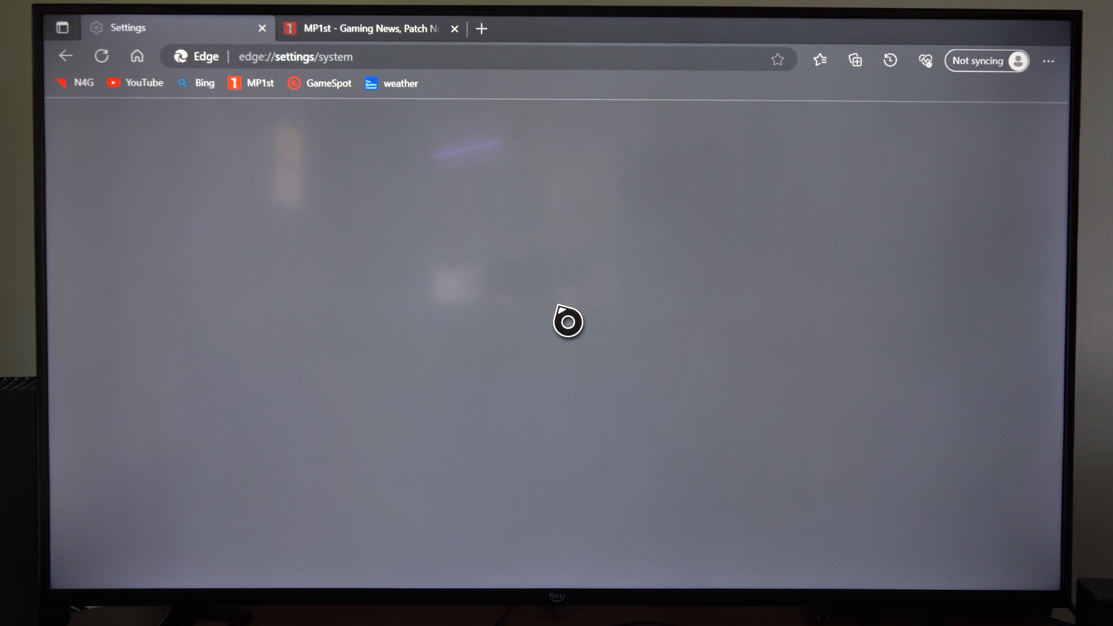
Show the MP1st page filling the whole TV screen with no border, scrolled toward the top
key(F11)
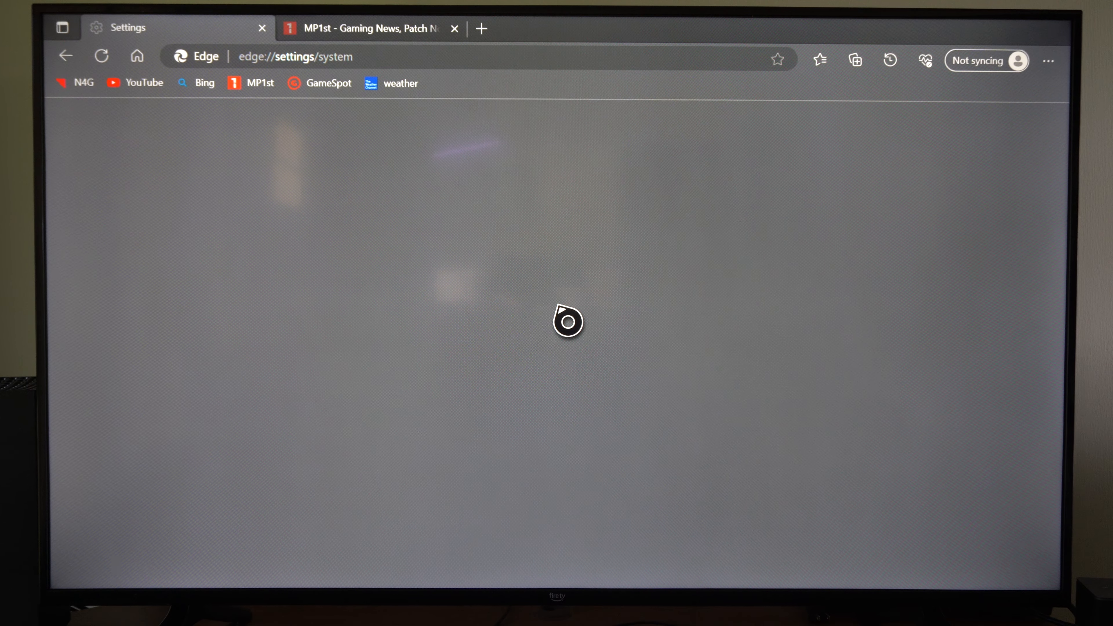
click(366, 28)
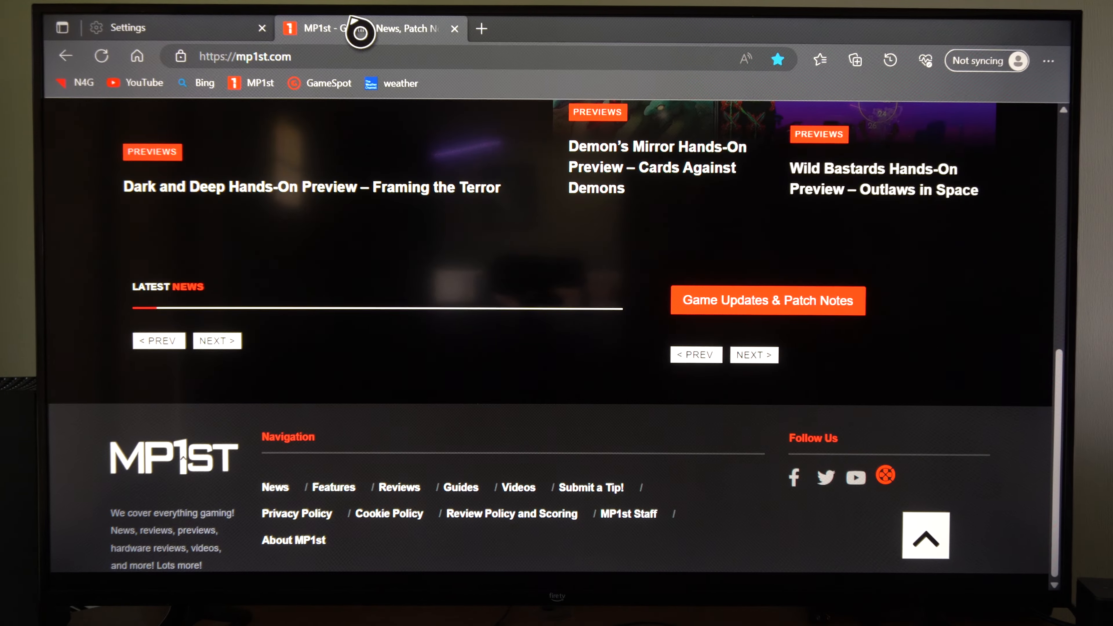
scroll(up, 3)
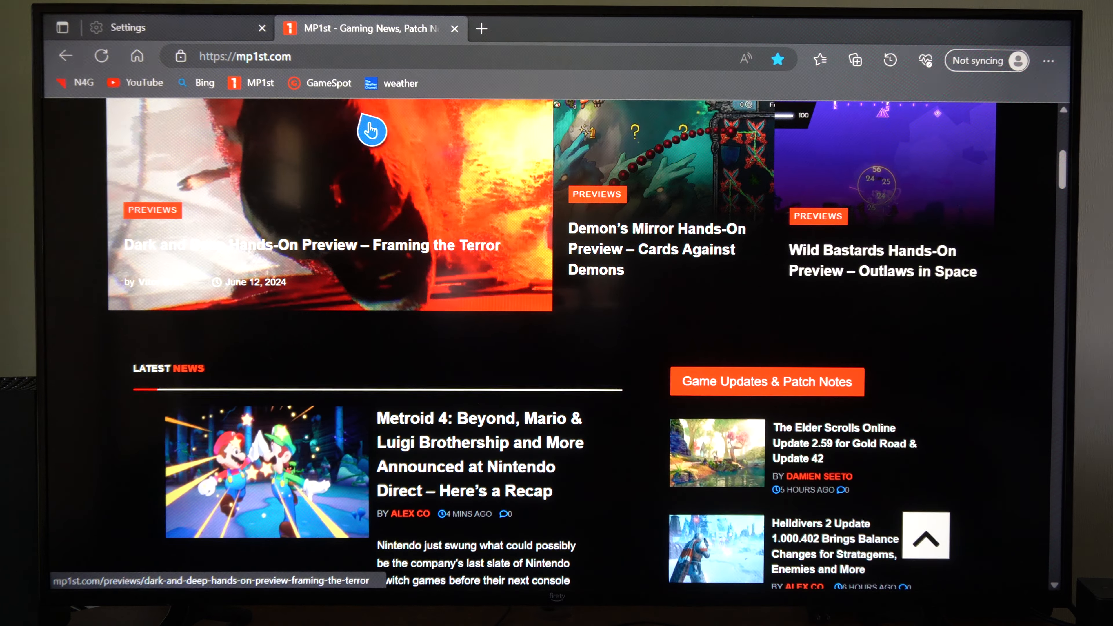